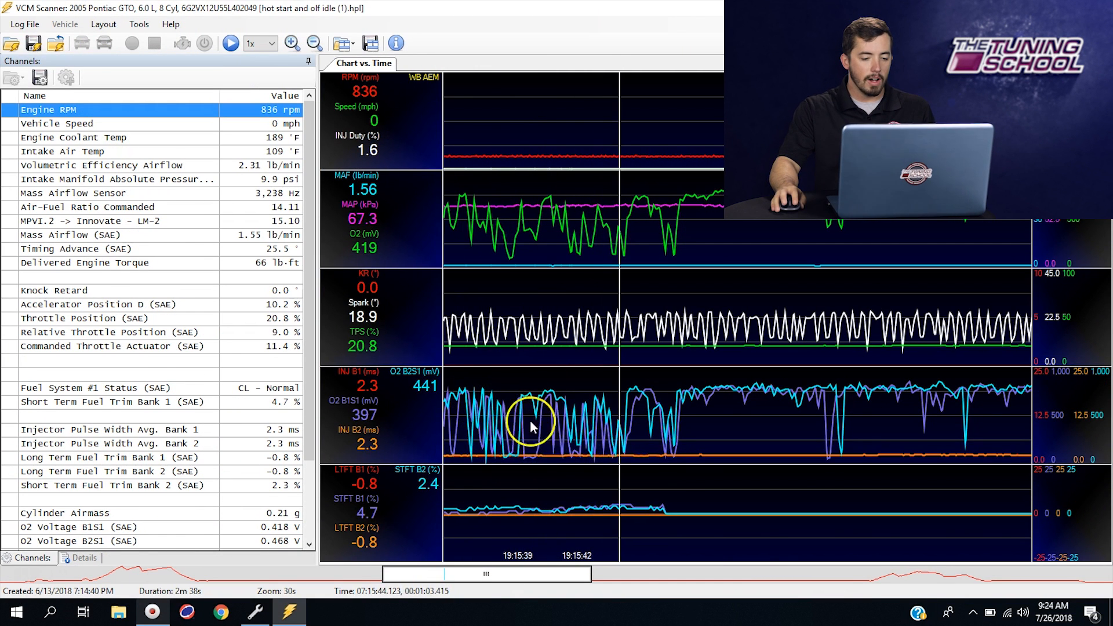
{"action": "mouse_move", "coordinate": [354, 506]}
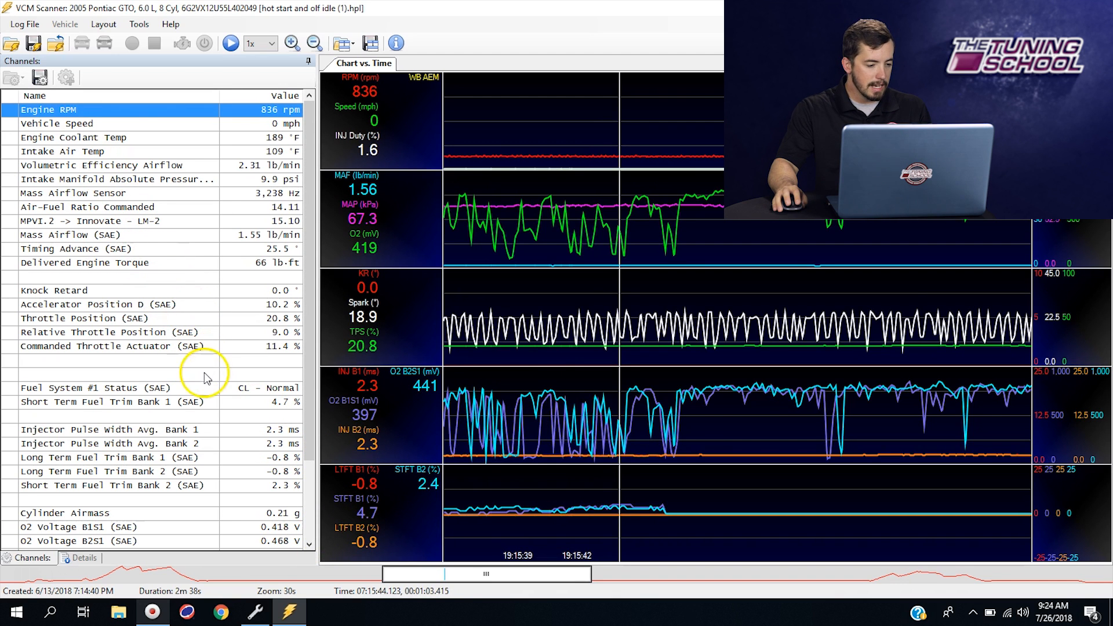
- Select the Fuel System #1 Status channel row in the hot-start idle log
{"action": "left_click", "coordinate": [114, 388]}
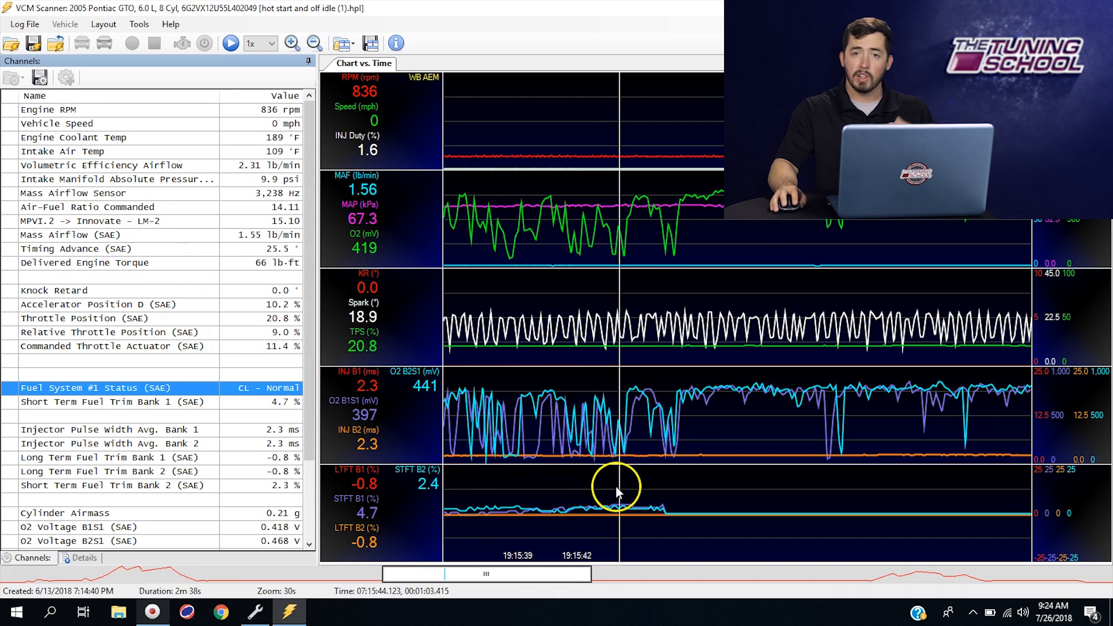
{"action": "mouse_move", "coordinate": [621, 496]}
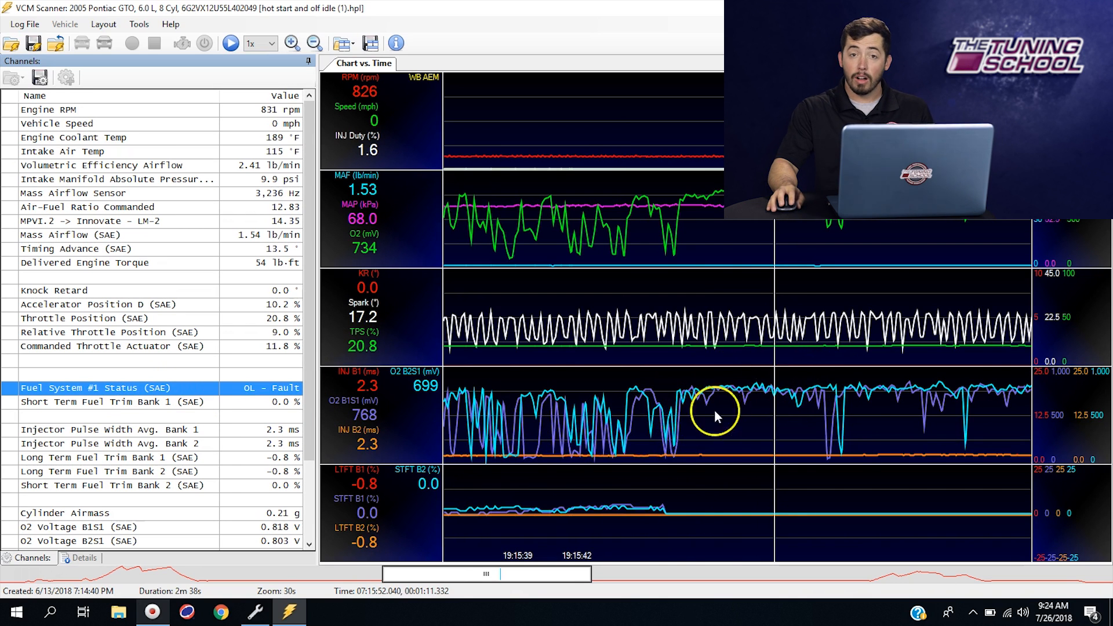
{"action": "mouse_move", "coordinate": [508, 526]}
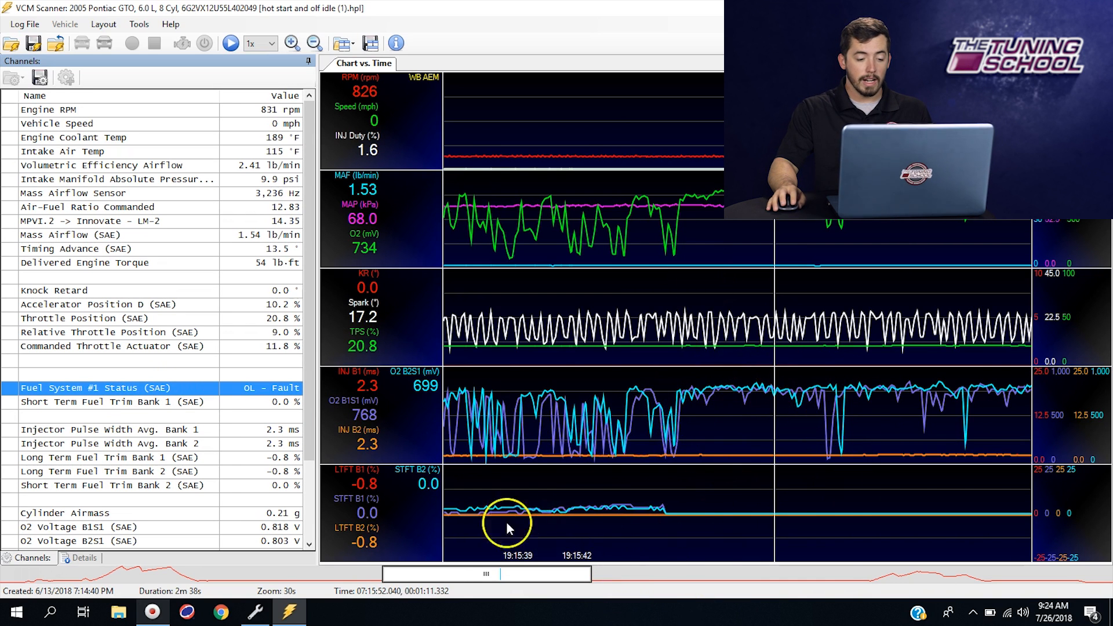
{"action": "mouse_move", "coordinate": [645, 493]}
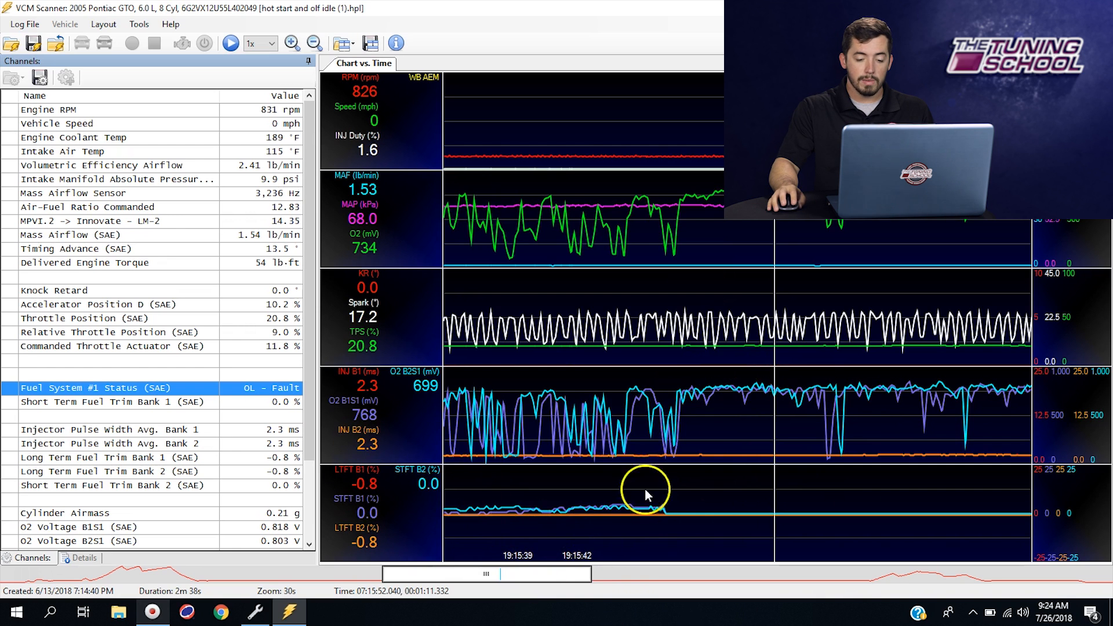
{"action": "mouse_move", "coordinate": [454, 491]}
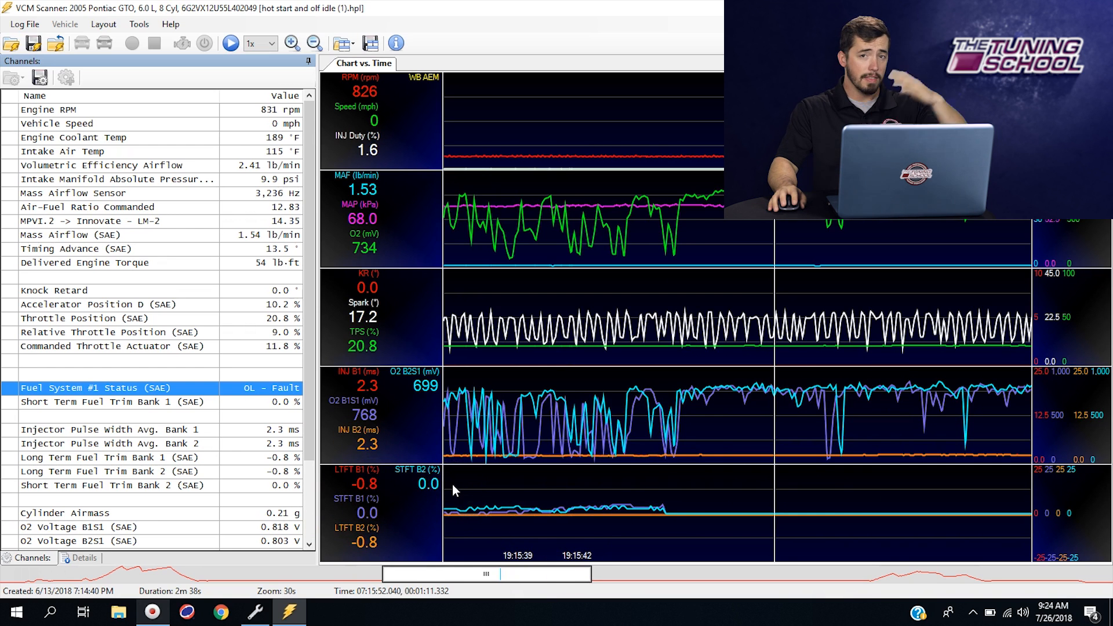
{"action": "mouse_move", "coordinate": [632, 495]}
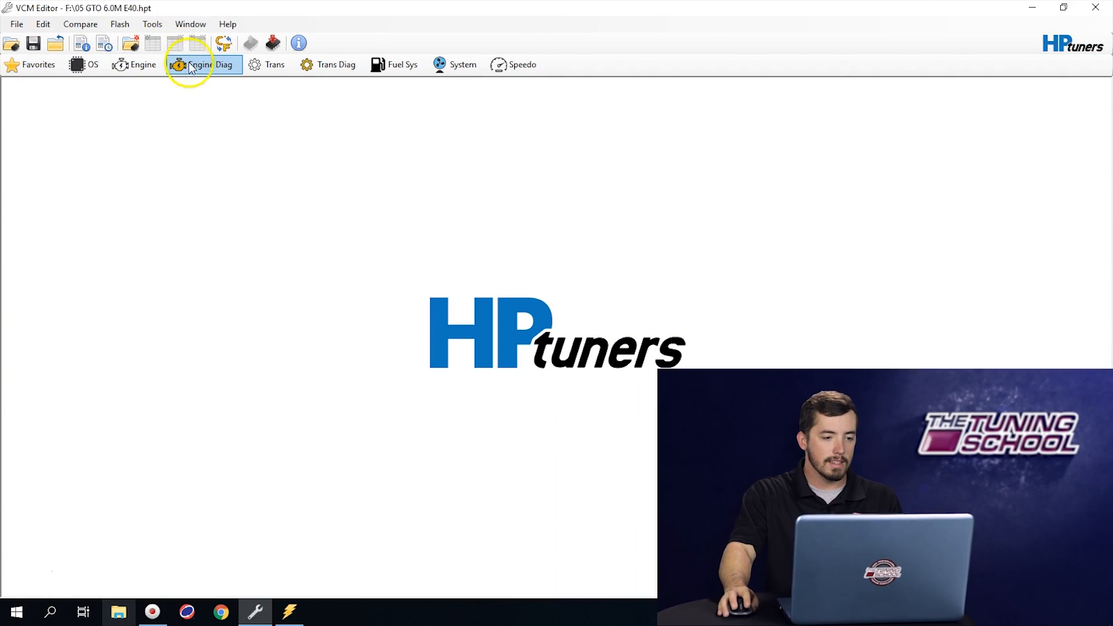
- Go to Engine Diag, Misfire tab, and select the Revolution Mode Normal entry
{"action": "left_click", "coordinate": [204, 64]}
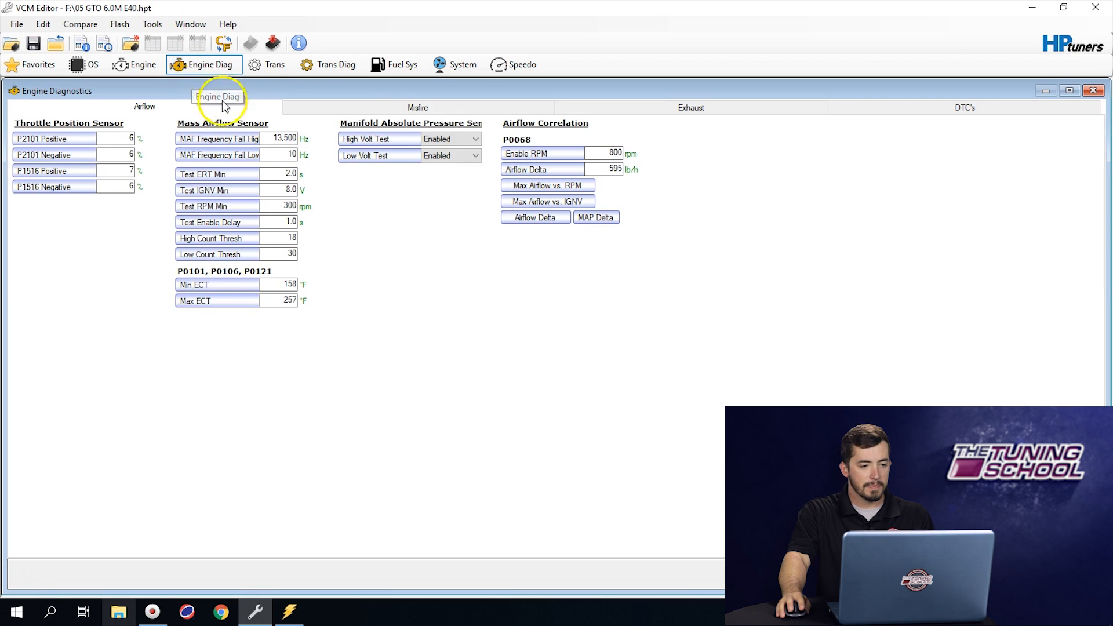
{"action": "mouse_move", "coordinate": [204, 65]}
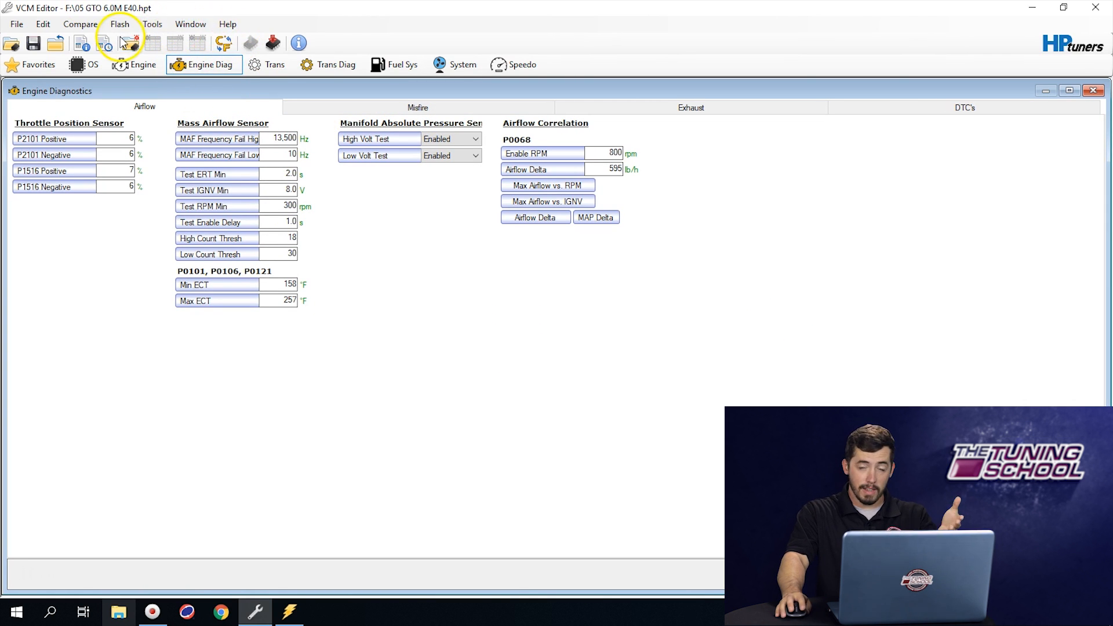
{"action": "mouse_move", "coordinate": [212, 83]}
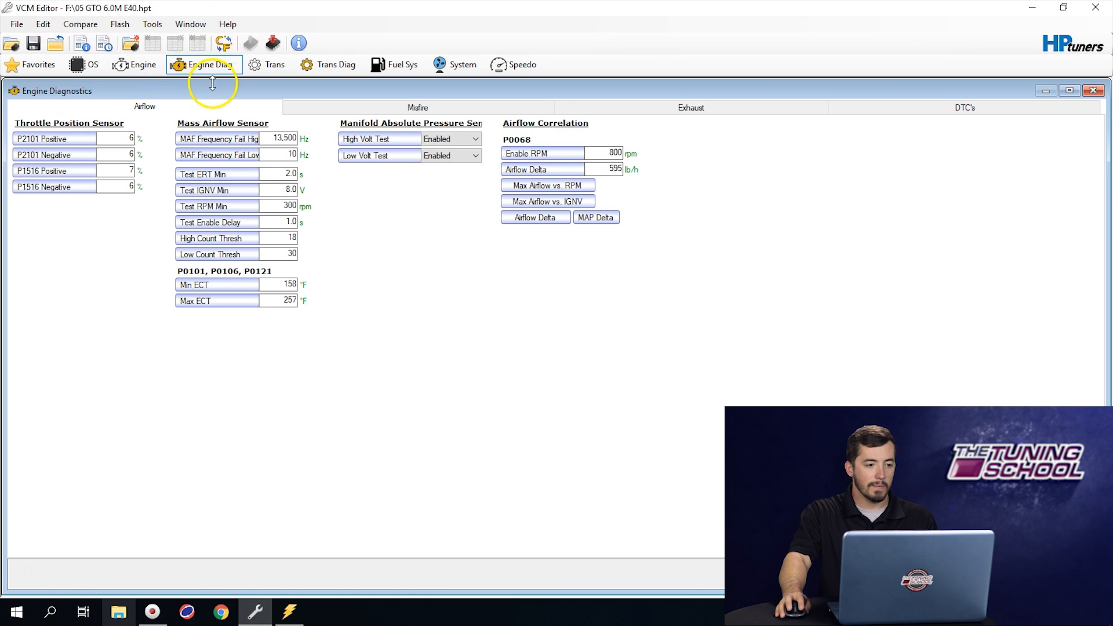
{"action": "mouse_move", "coordinate": [394, 107]}
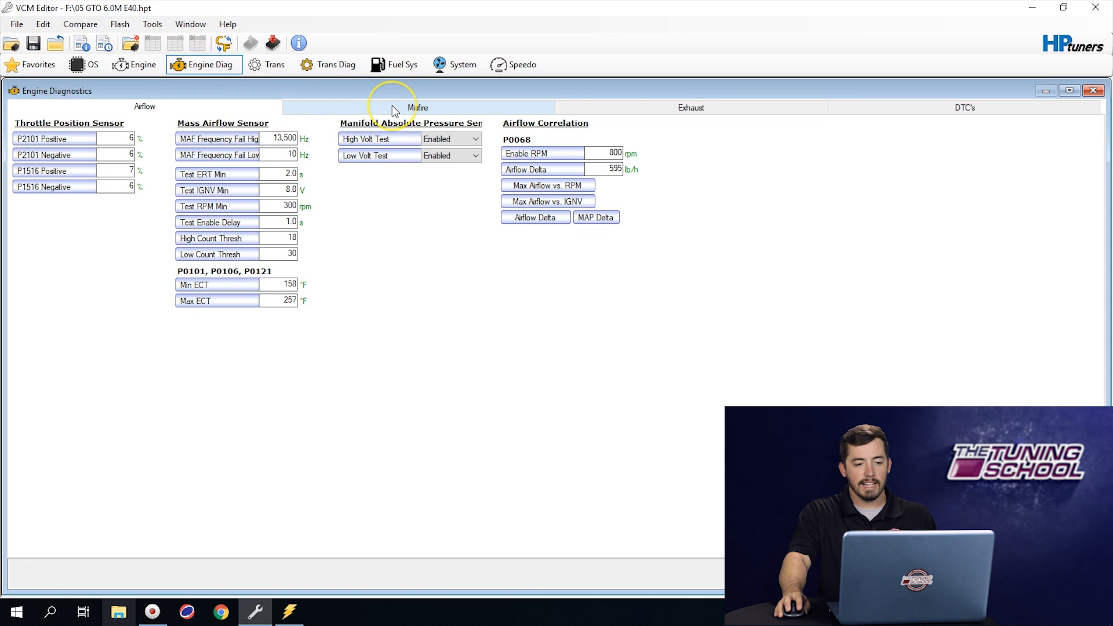
{"action": "left_click", "coordinate": [418, 107]}
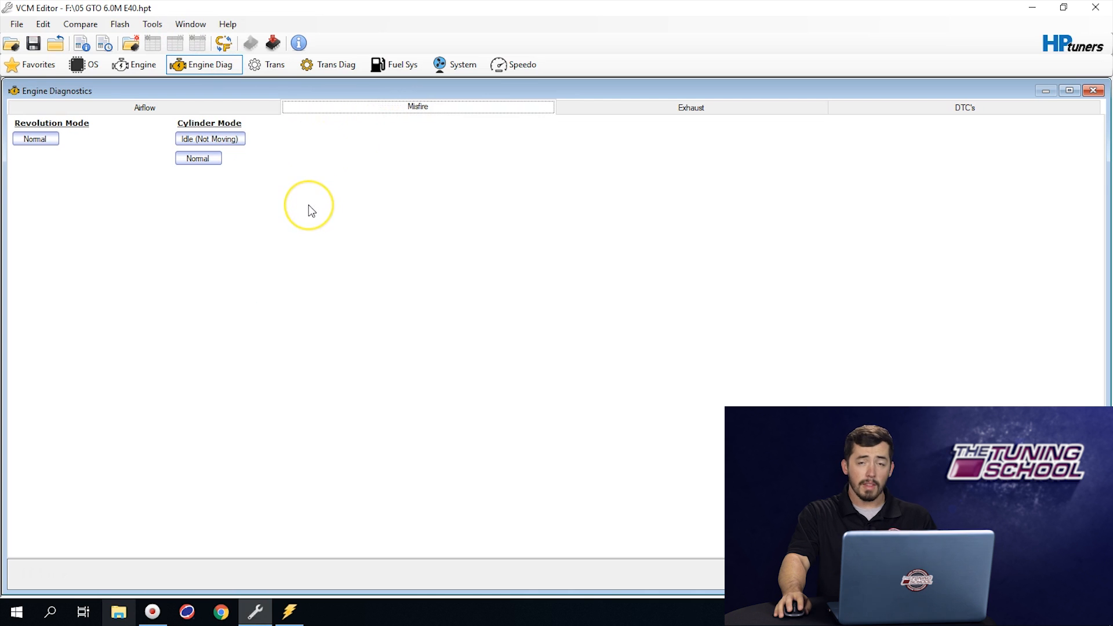
{"action": "left_click", "coordinate": [34, 138]}
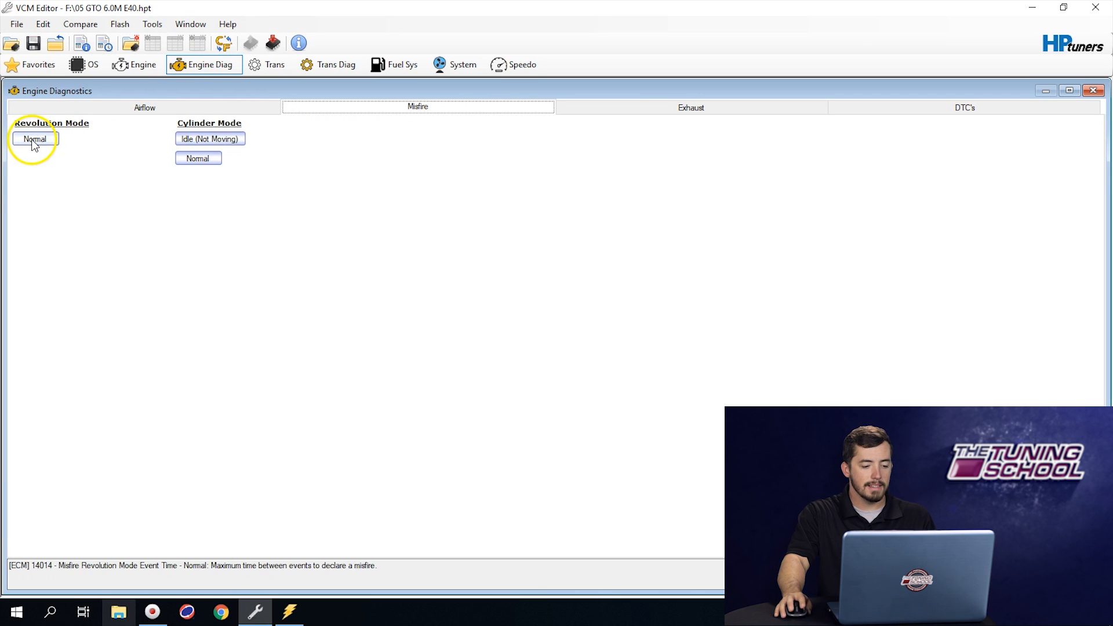
{"action": "mouse_move", "coordinate": [61, 145]}
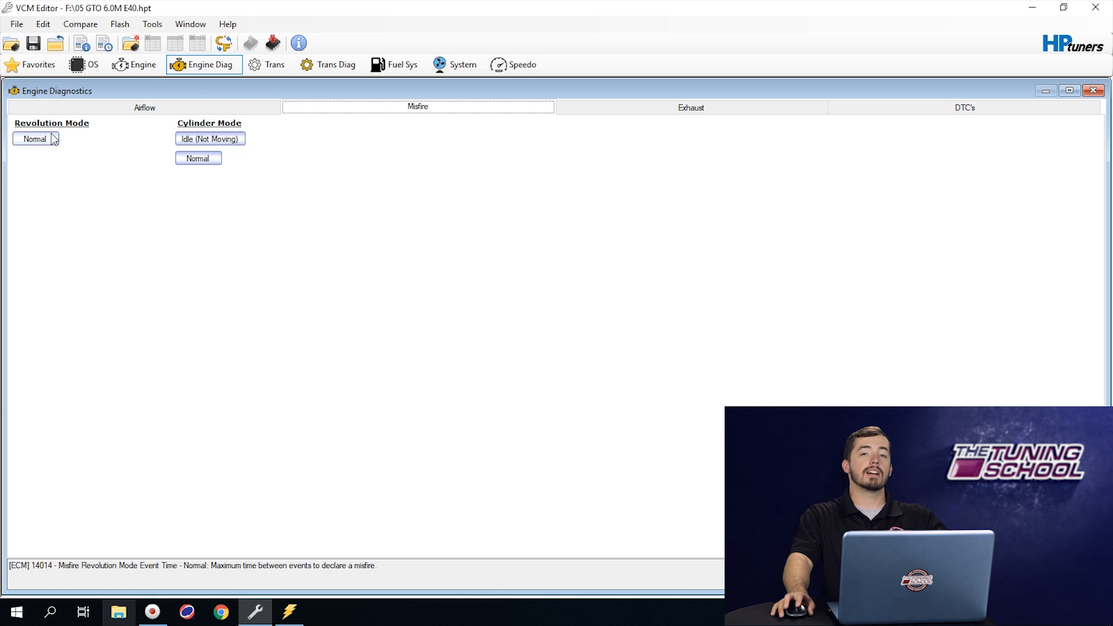
- View the Revolution Mode Normal event-time table, then open Cylinder Mode Idle (Not Moving)
{"action": "double_click", "coordinate": [35, 139]}
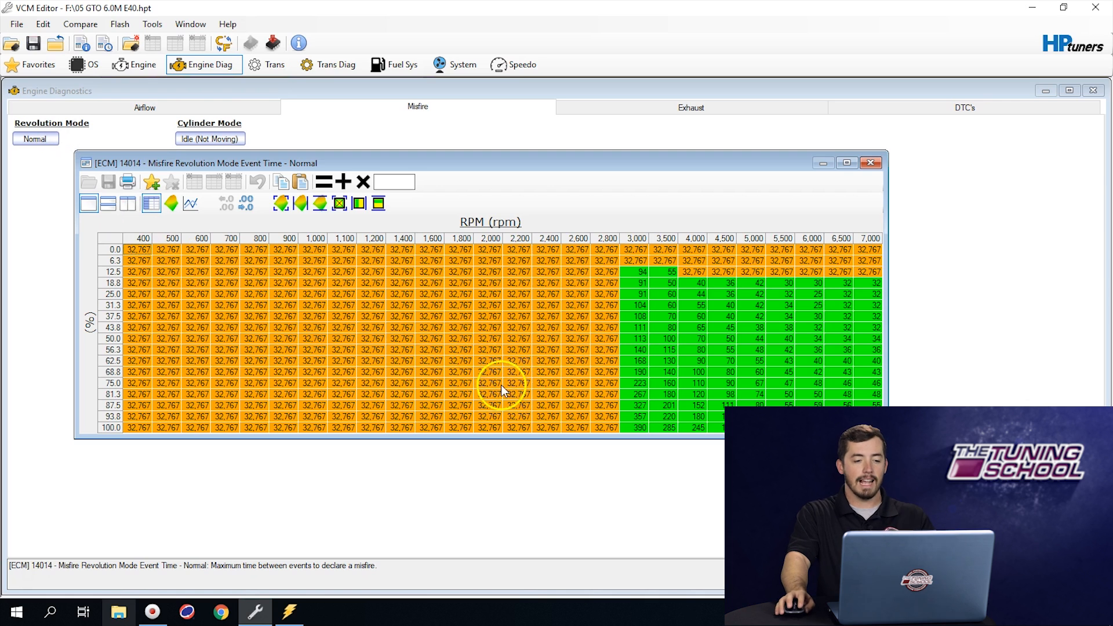
{"action": "mouse_move", "coordinate": [730, 324]}
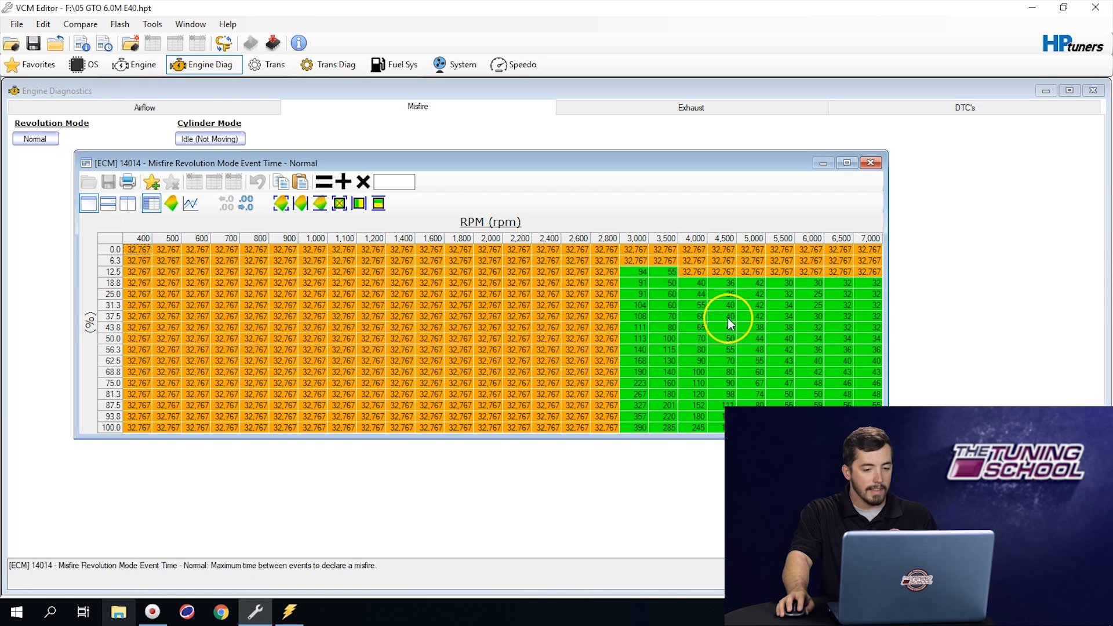
{"action": "mouse_move", "coordinate": [589, 318]}
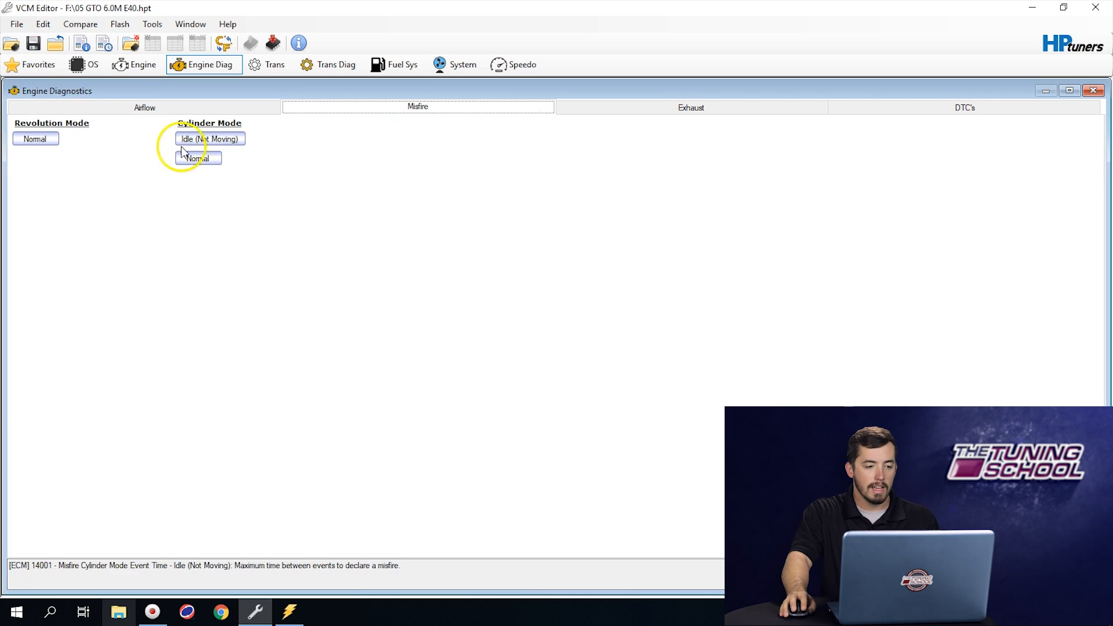
{"action": "double_click", "coordinate": [208, 138]}
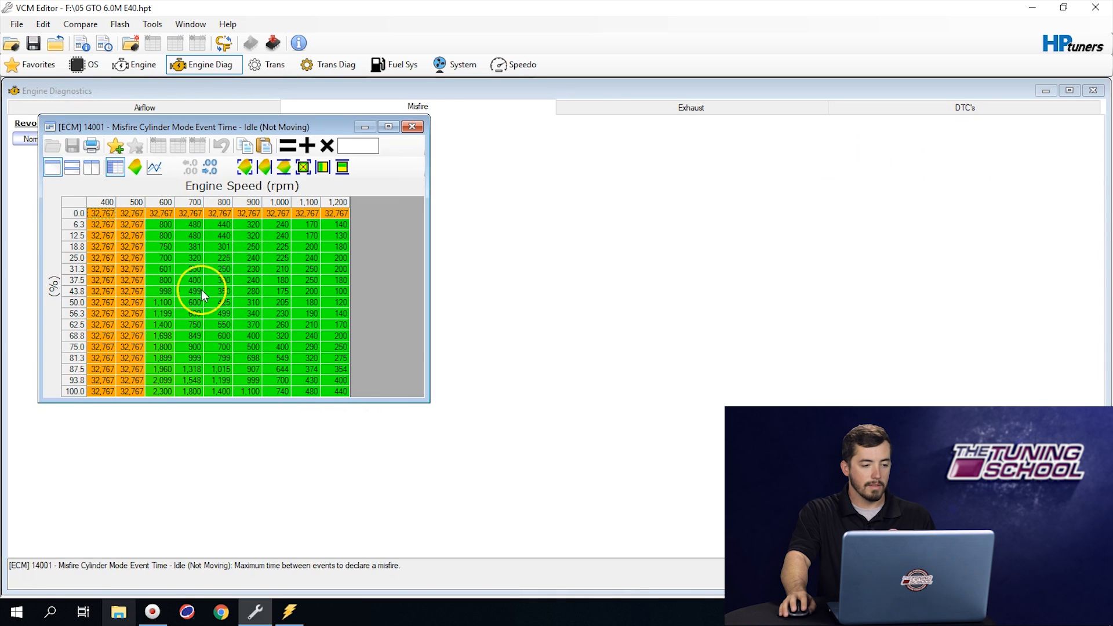
{"action": "mouse_move", "coordinate": [298, 291]}
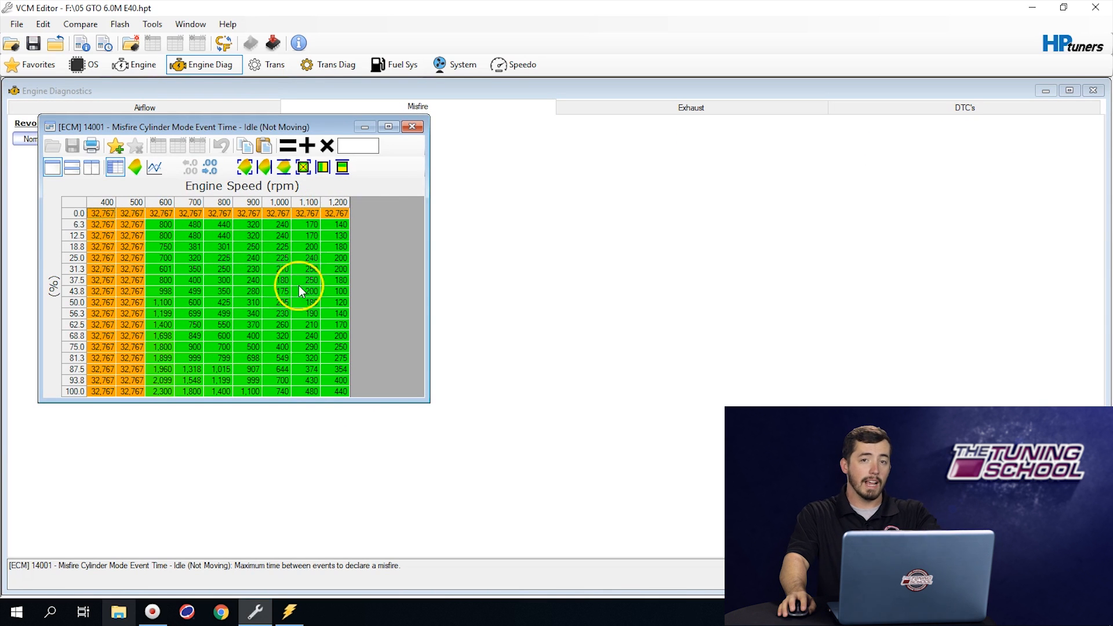